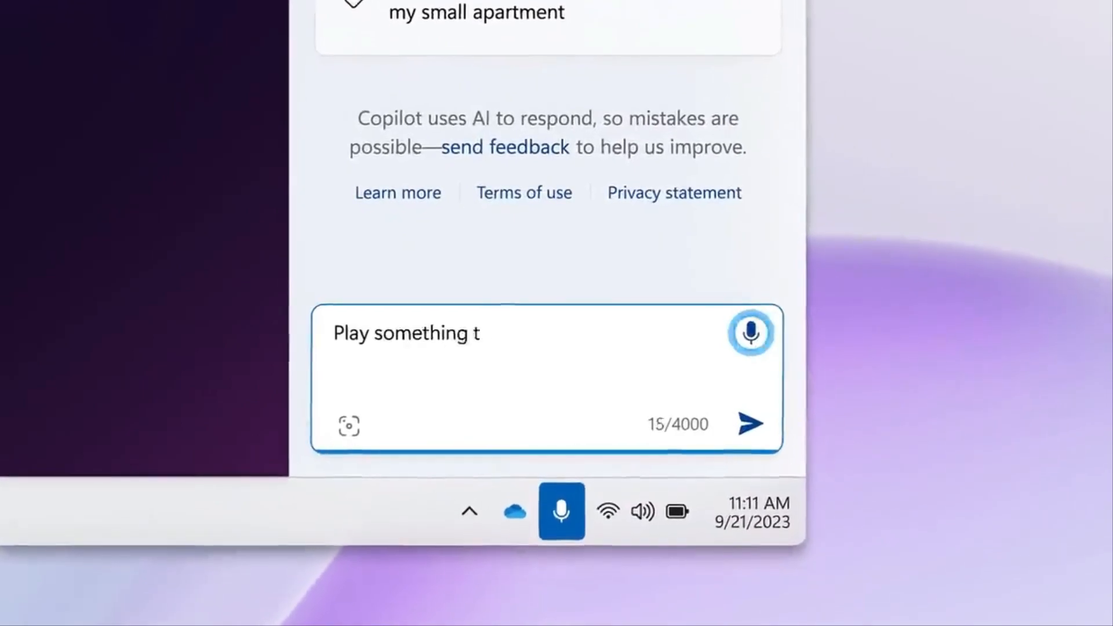
Close the Copilot sidebar, leaving the voice prompt demo for the desktop
{"action": "left_click", "coordinate": [752, 424]}
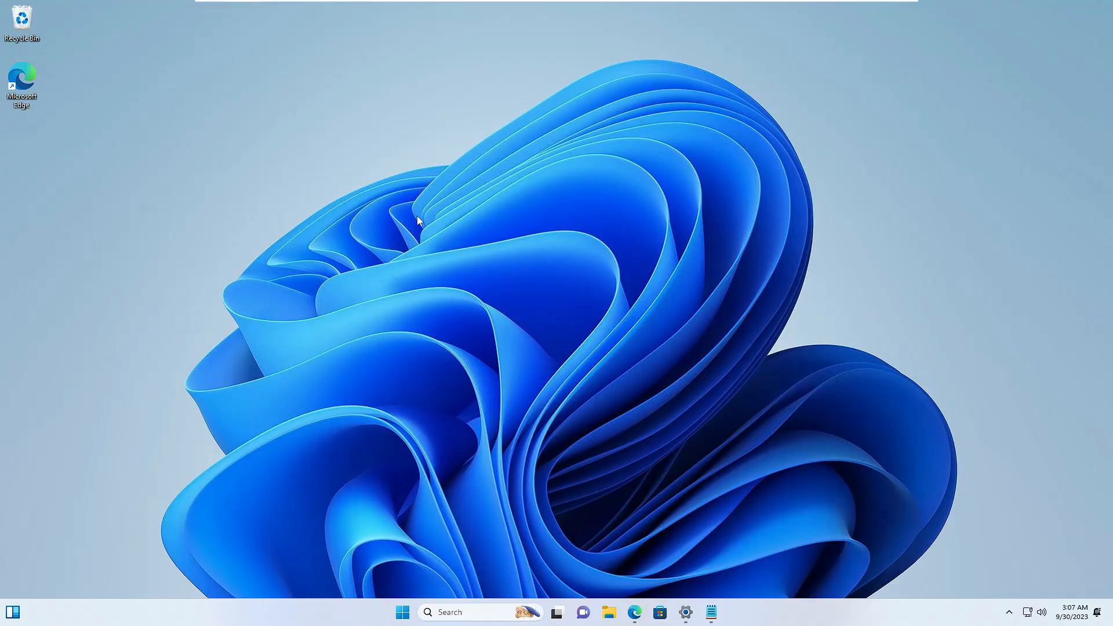
Open Personalization > Taskbar settings from the taskbar's right-click menu
{"action": "right_click", "coordinate": [754, 611]}
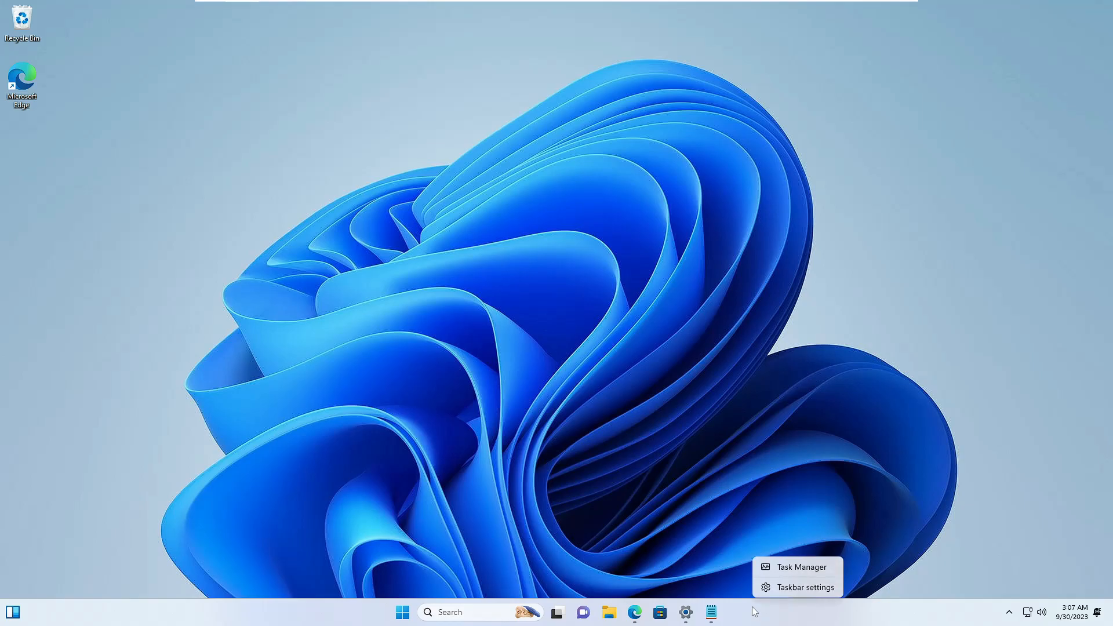
{"action": "left_click", "coordinate": [805, 587]}
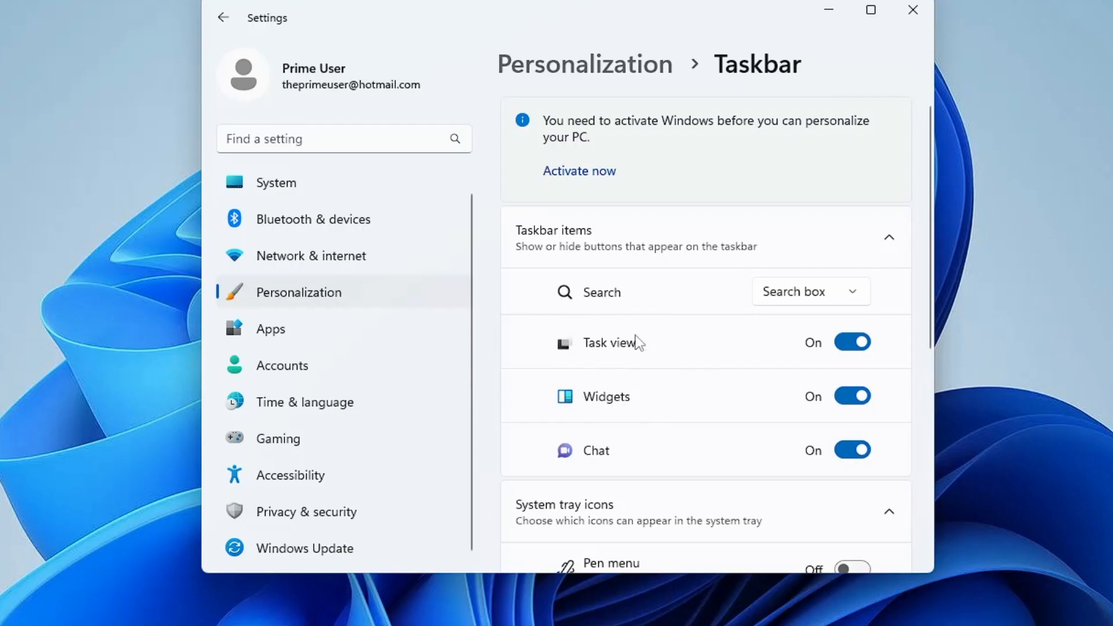
{"action": "mouse_move", "coordinate": [636, 478]}
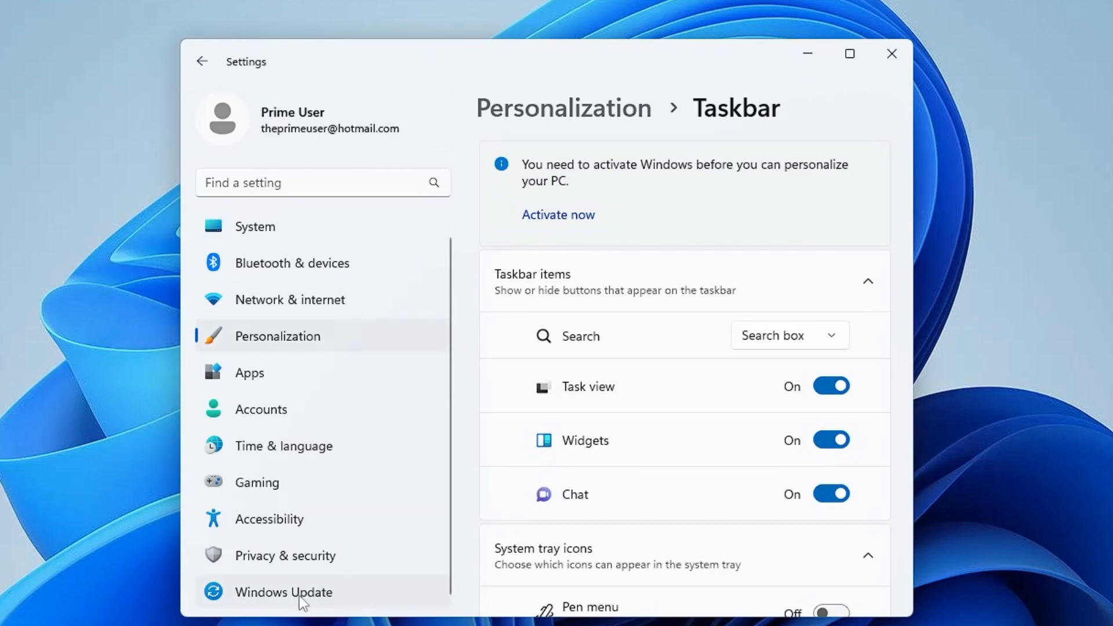
Check for and install updates on the Windows Update page, then restart now
{"action": "left_click", "coordinate": [284, 592]}
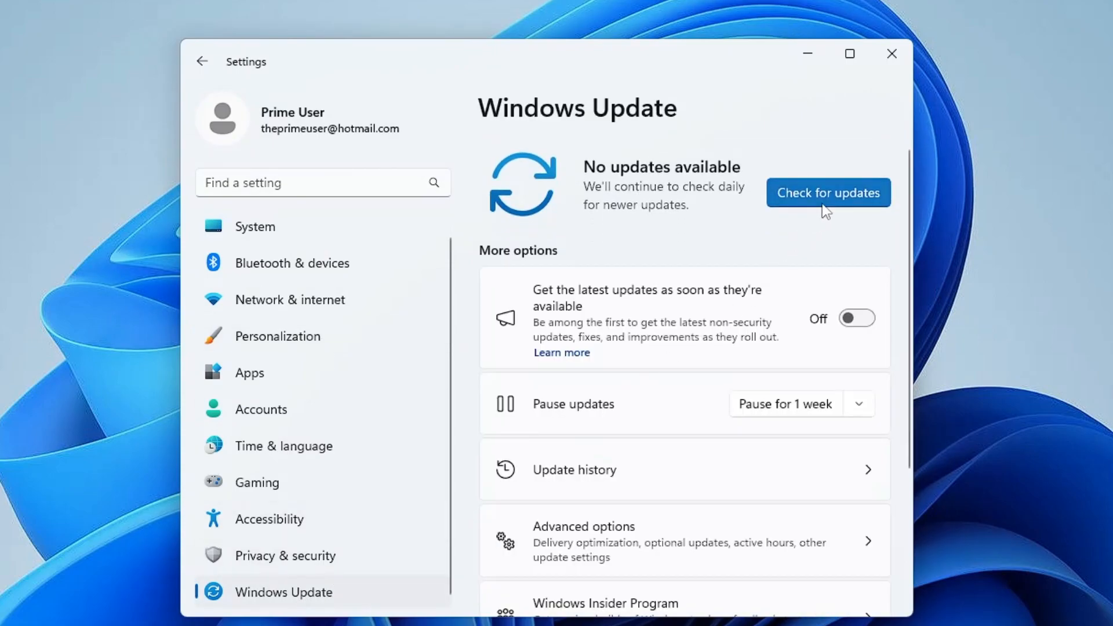
{"action": "left_click", "coordinate": [827, 193]}
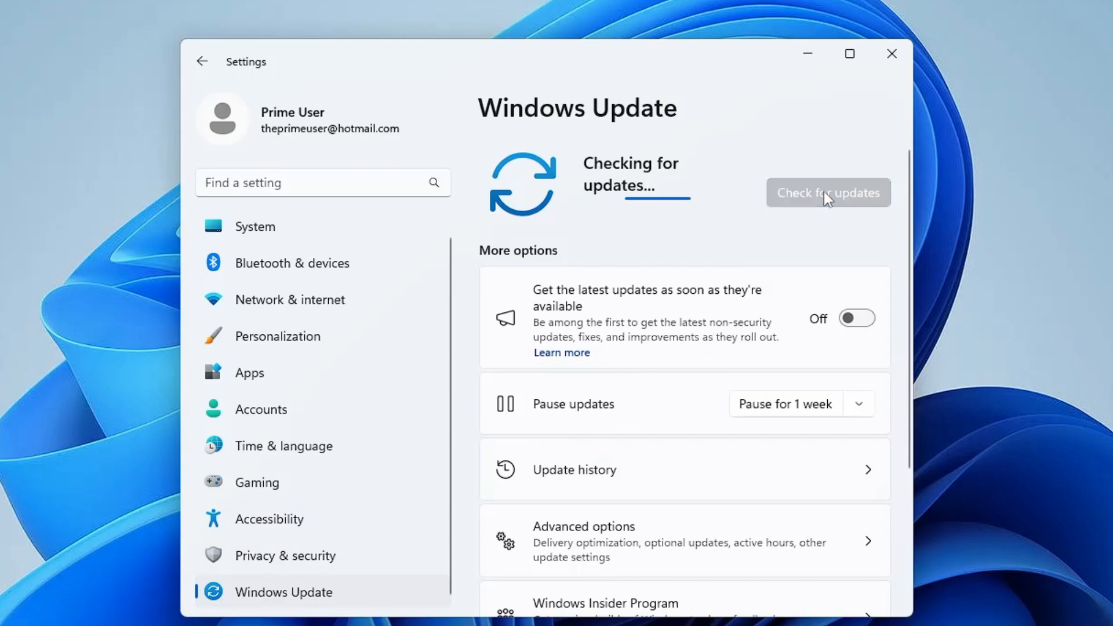
{"action": "mouse_move", "coordinate": [648, 341]}
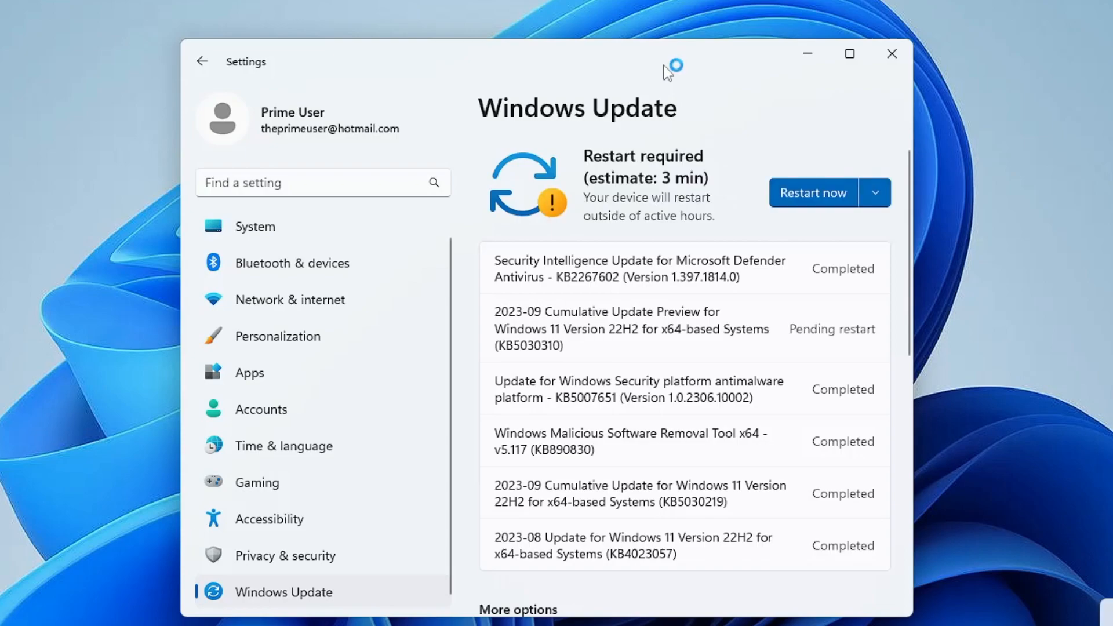
{"action": "mouse_move", "coordinate": [554, 249]}
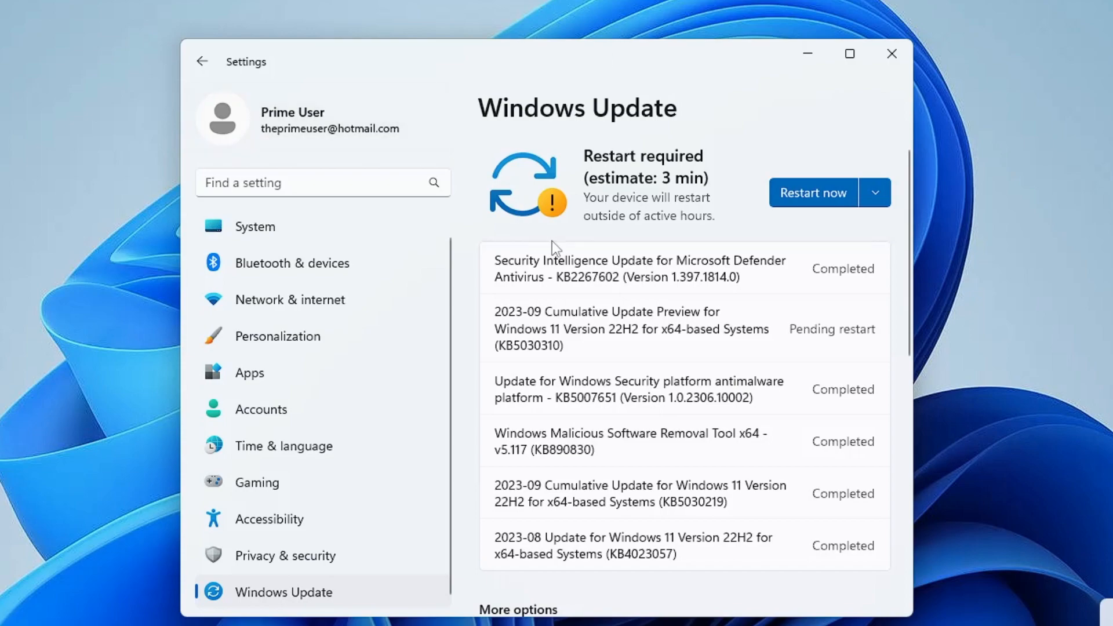
{"action": "left_click", "coordinate": [812, 193]}
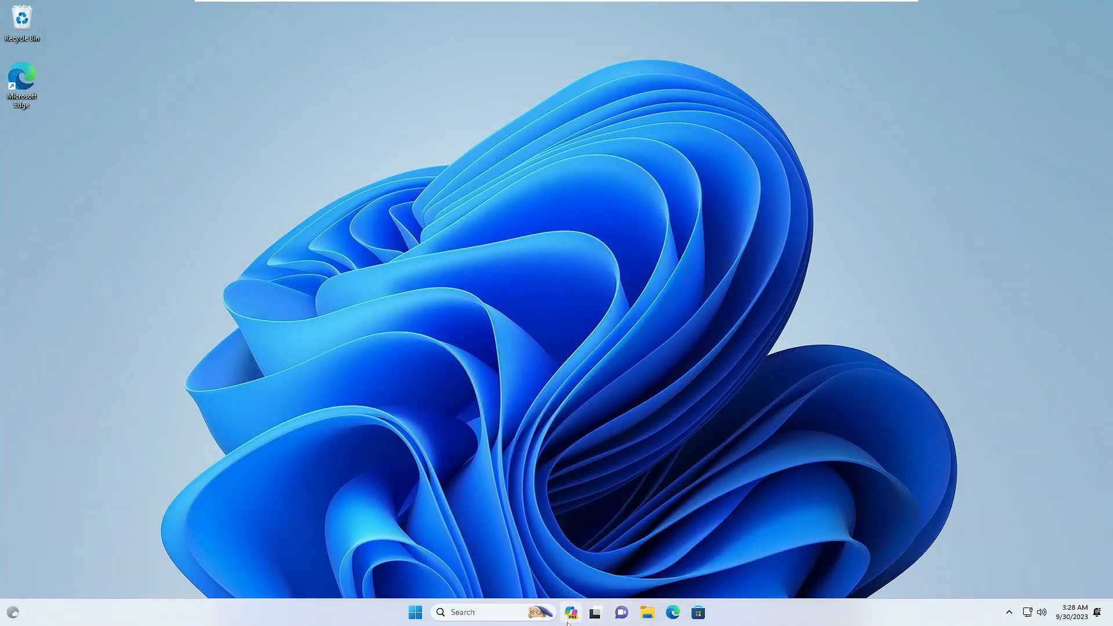
{"action": "mouse_move", "coordinate": [570, 612]}
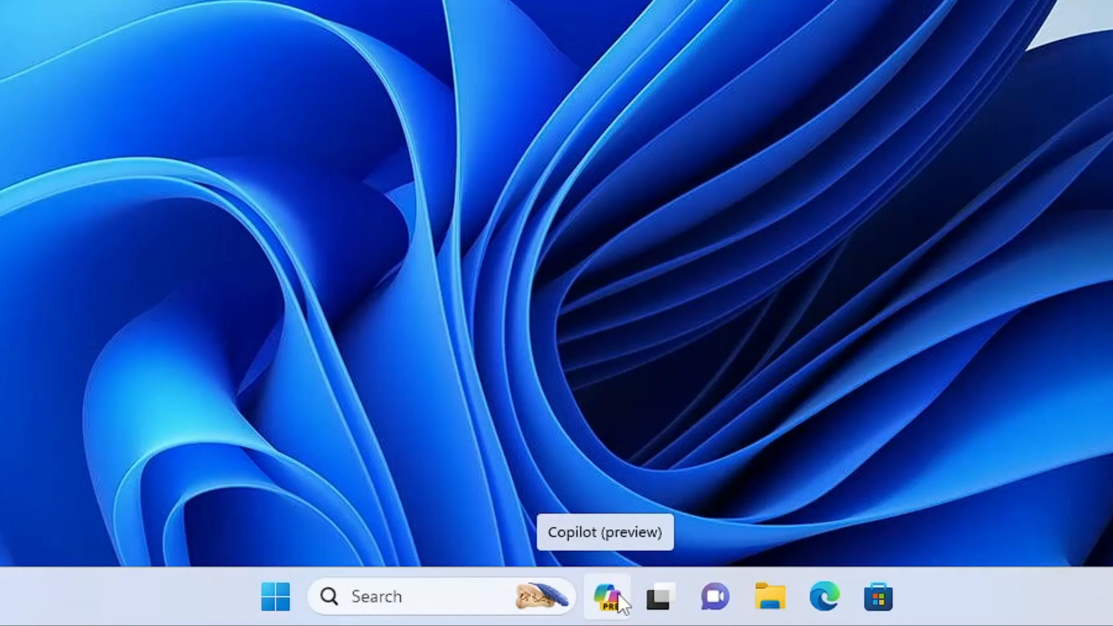
Open the Copilot (preview) sidebar from its new taskbar icon
{"action": "left_click", "coordinate": [607, 596]}
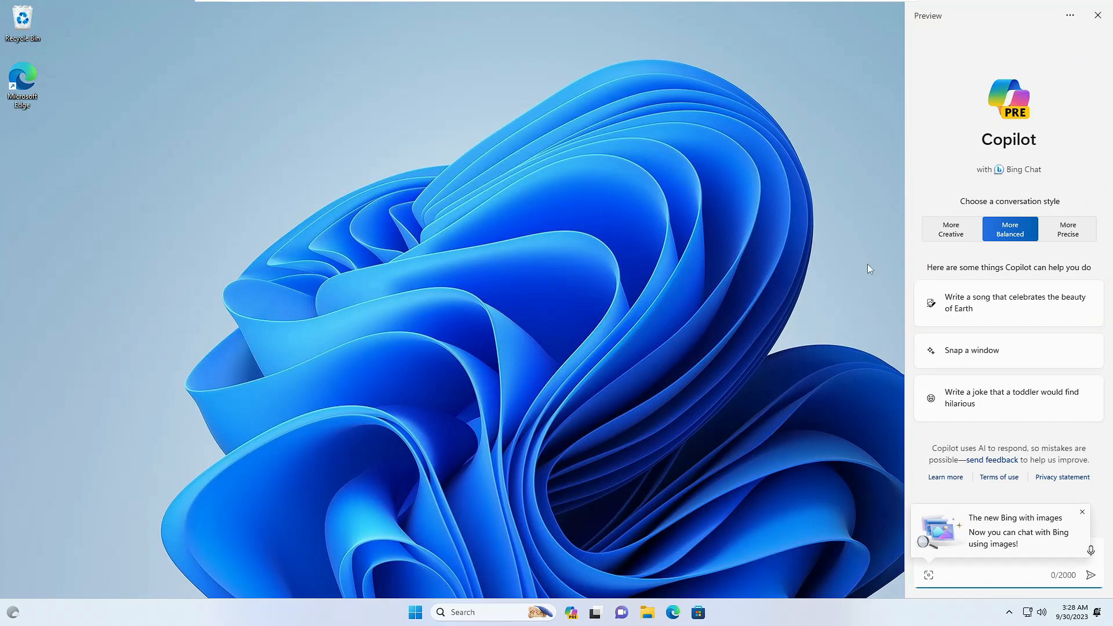
{"action": "mouse_move", "coordinate": [850, 271]}
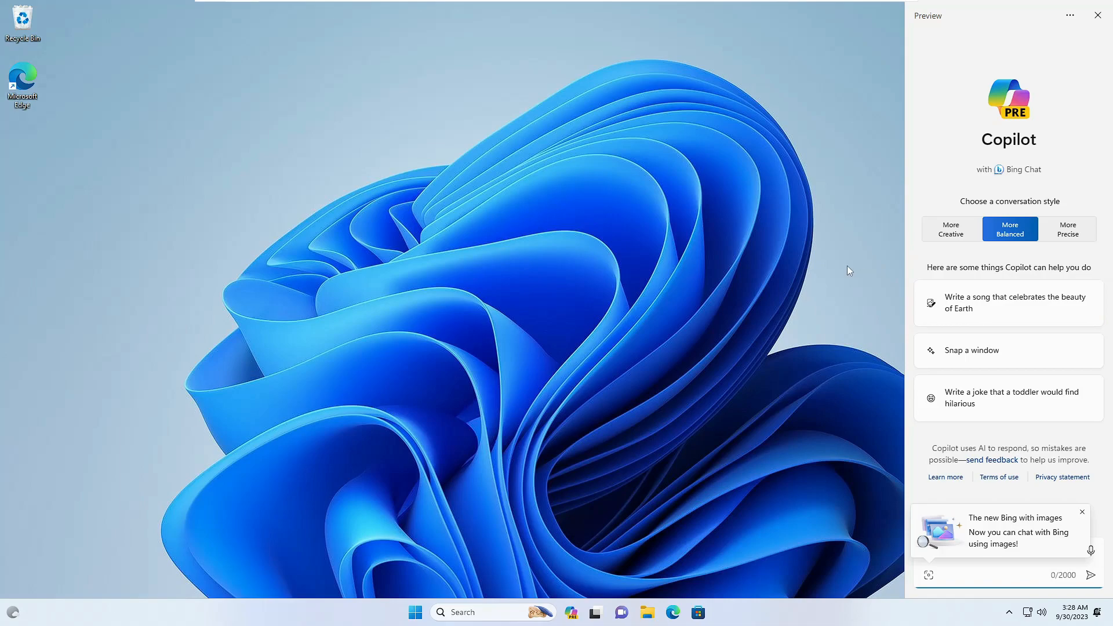
{"action": "mouse_move", "coordinate": [819, 253]}
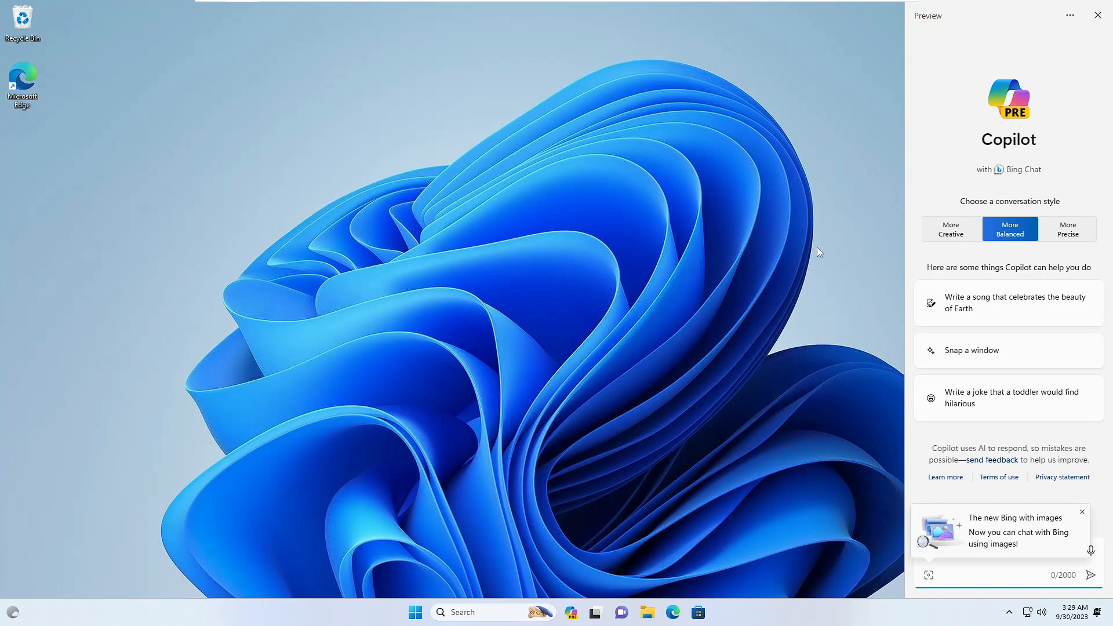
Download ViVeTool-v0.3.3.zip from the ViVe release Assets and show it in Downloads
{"action": "left_click", "coordinate": [660, 613]}
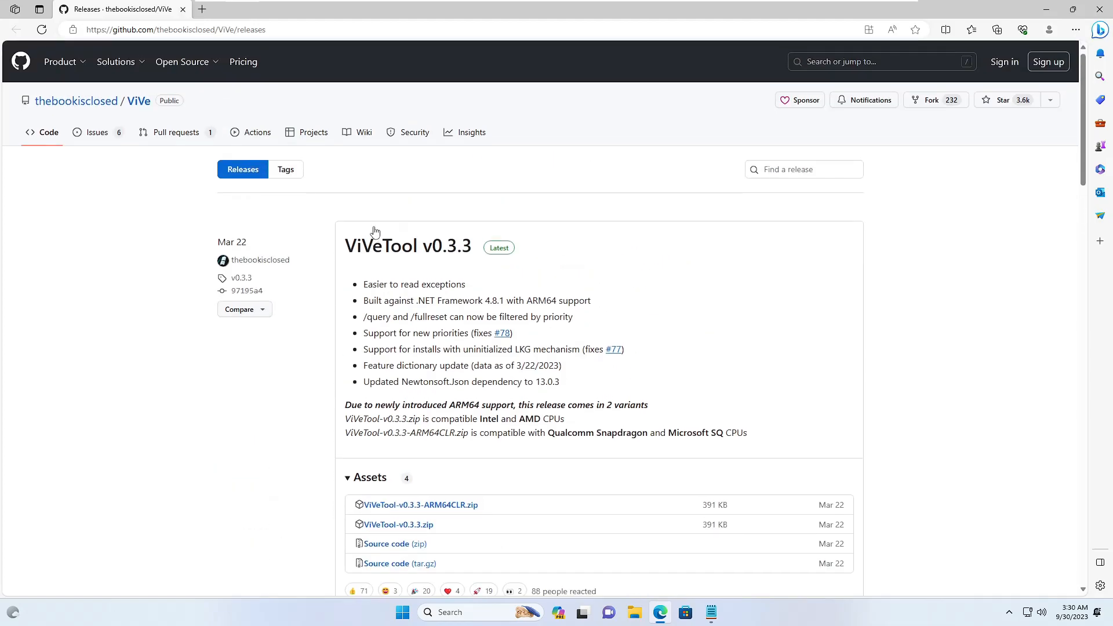
{"action": "scroll", "scroll_direction": "down", "scroll_amount": 3}
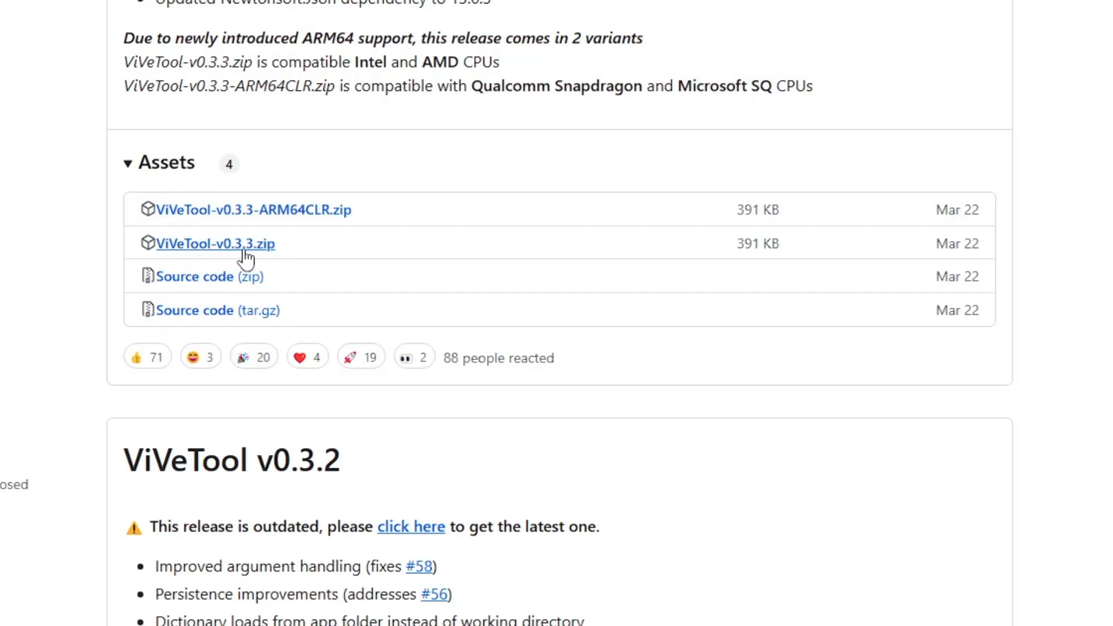
{"action": "left_click", "coordinate": [215, 243]}
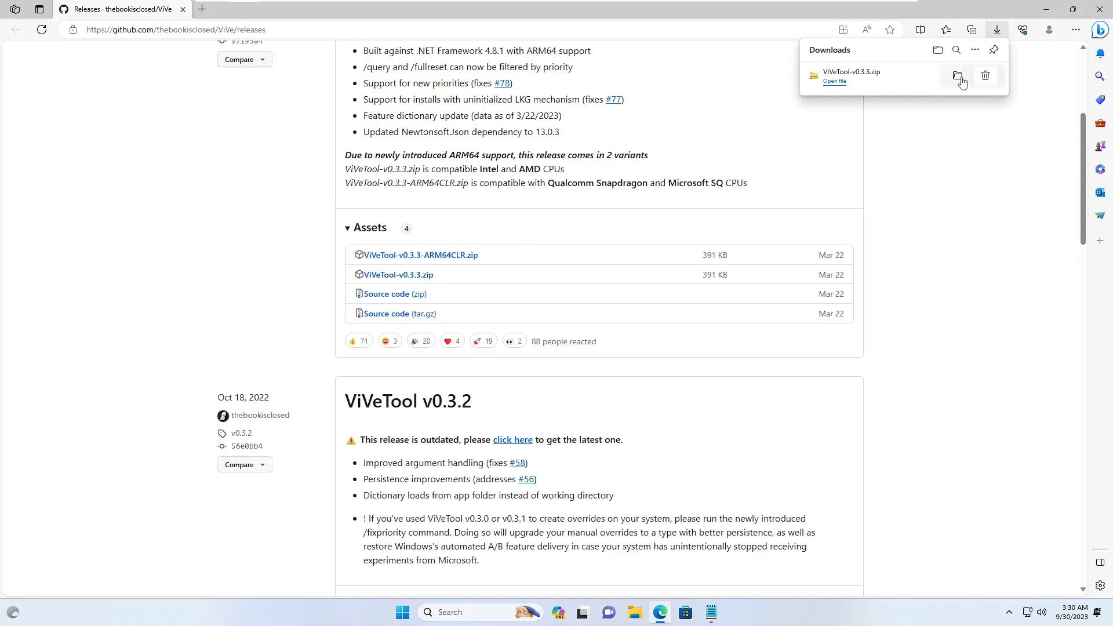
{"action": "left_click", "coordinate": [956, 75]}
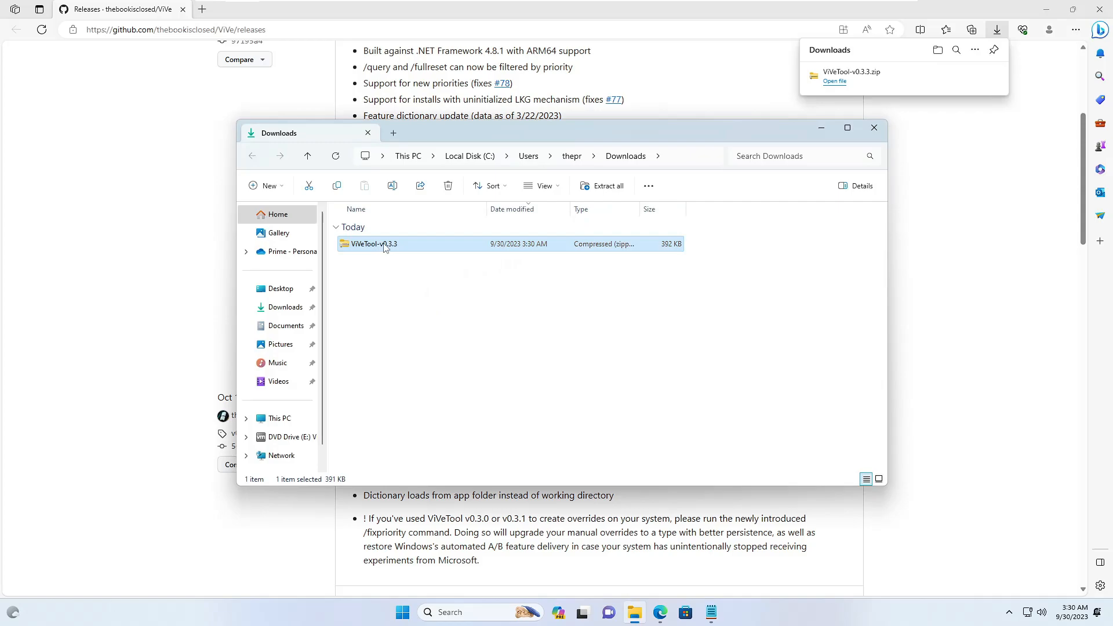
Extract ViVeTool-v0.3.3.zip to its suggested folder and copy that folder's path
{"action": "left_click", "coordinate": [606, 186]}
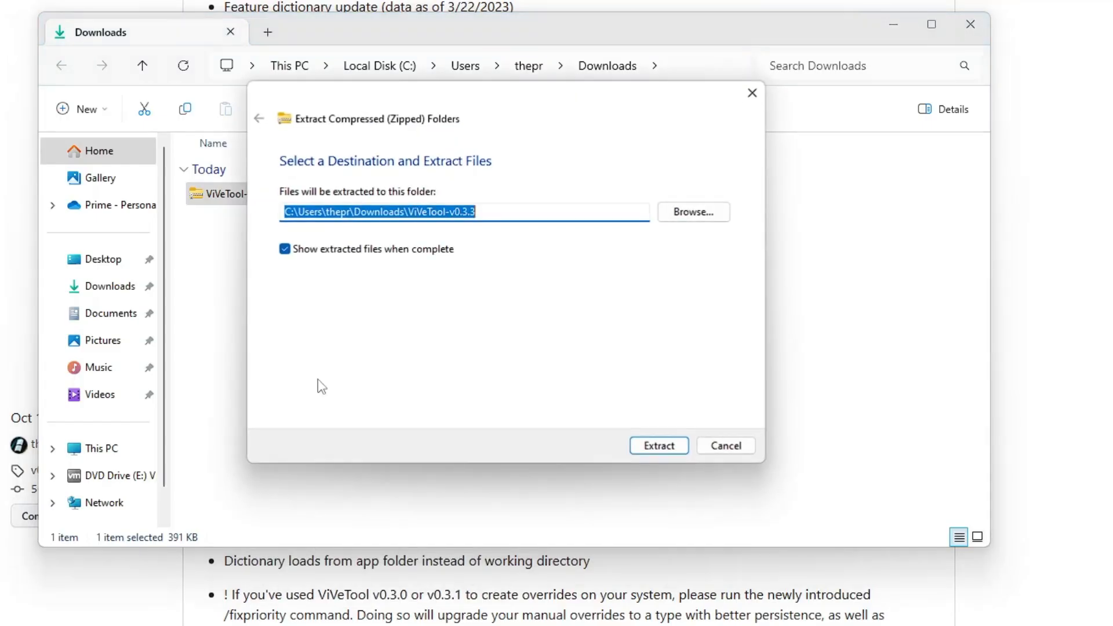
{"action": "left_click", "coordinate": [657, 445]}
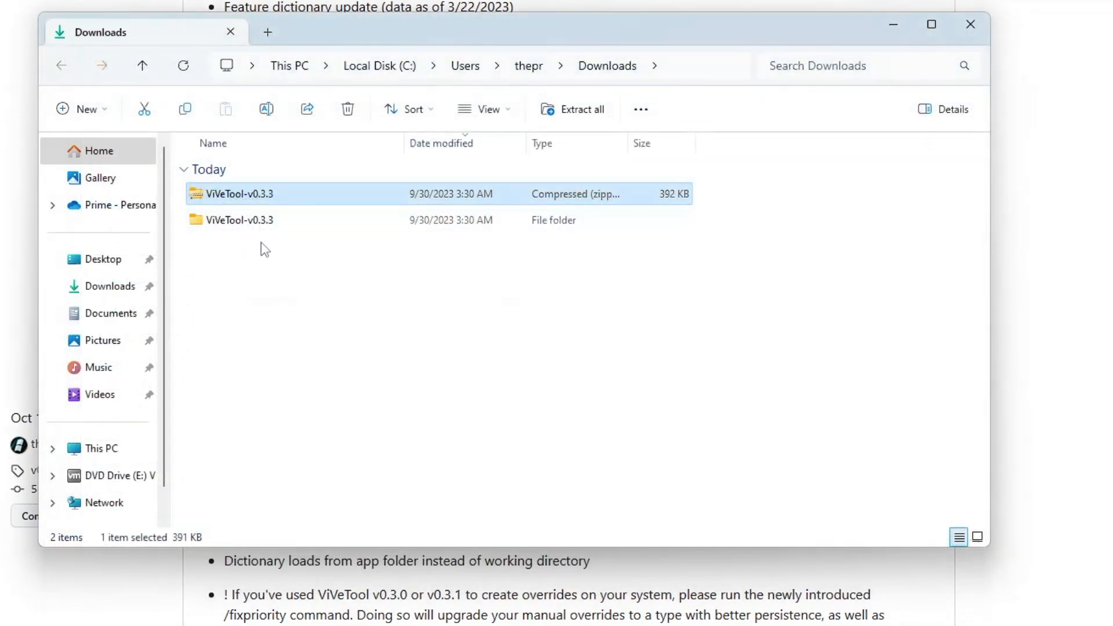
{"action": "right_click", "coordinate": [239, 221]}
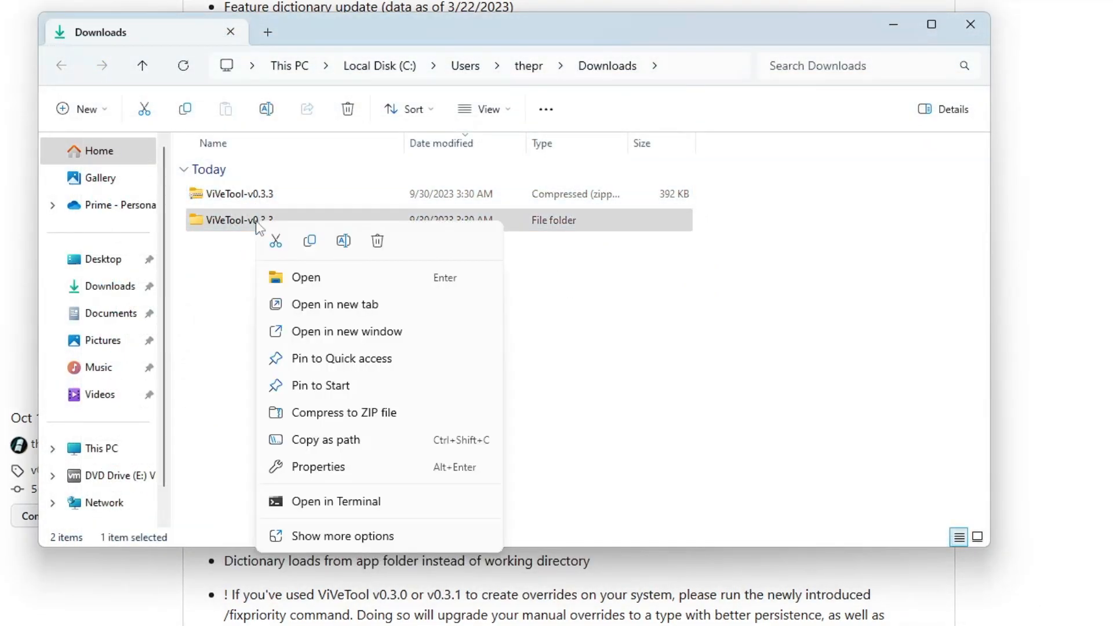
{"action": "mouse_move", "coordinate": [353, 440]}
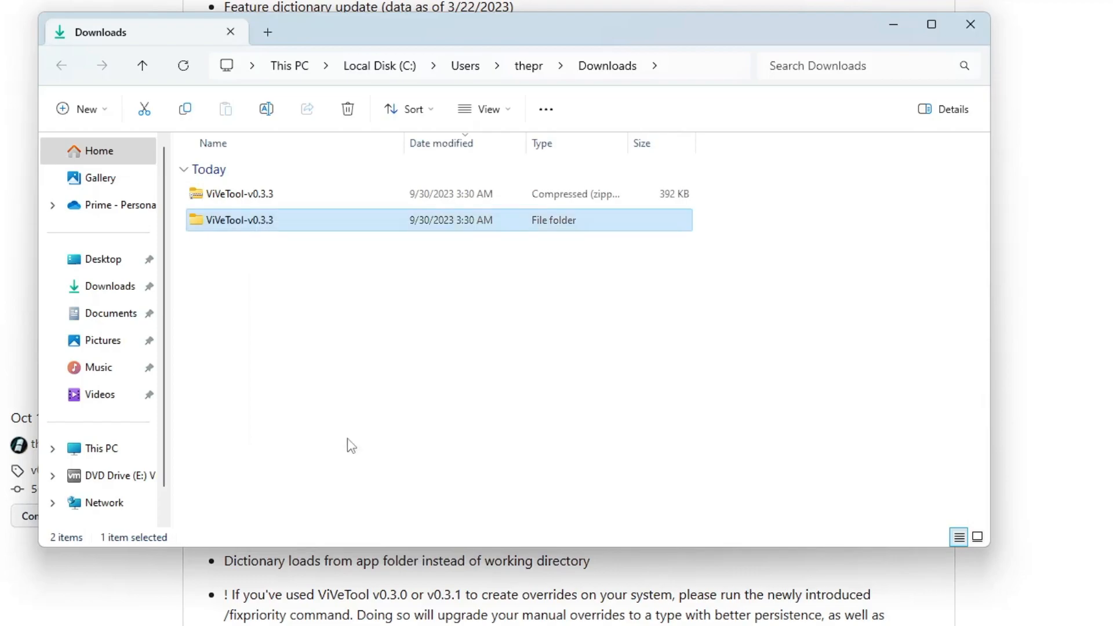
Run Command Prompt as administrator and cd into C:\Users\thepr\Downloads\ViVeTool-v0.3.3
{"action": "type", "text": "cmd"}
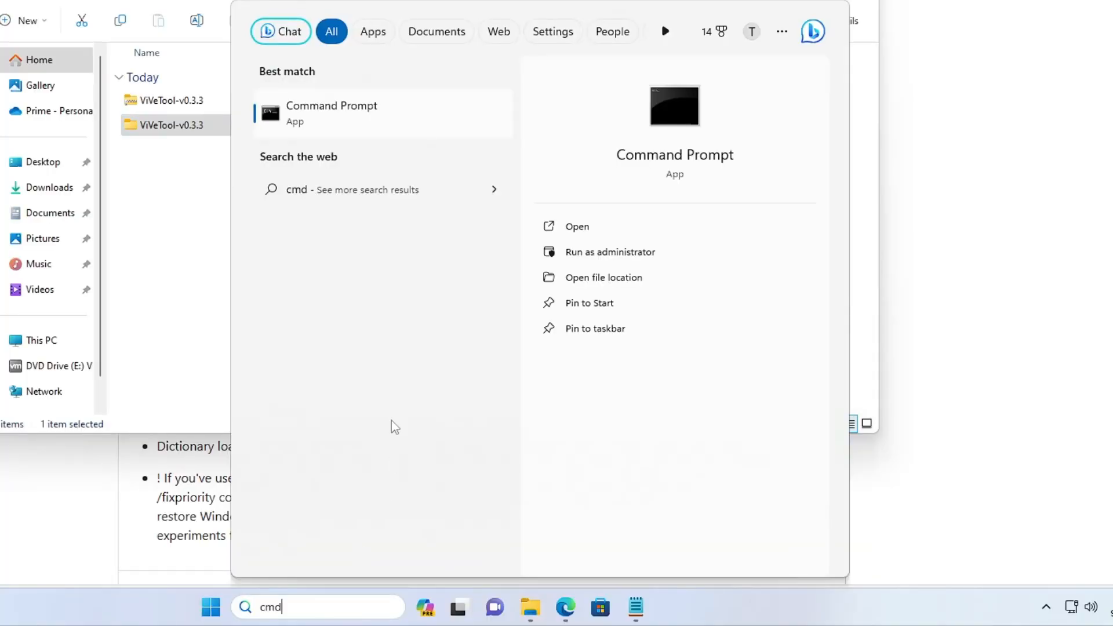
{"action": "right_click", "coordinate": [331, 114]}
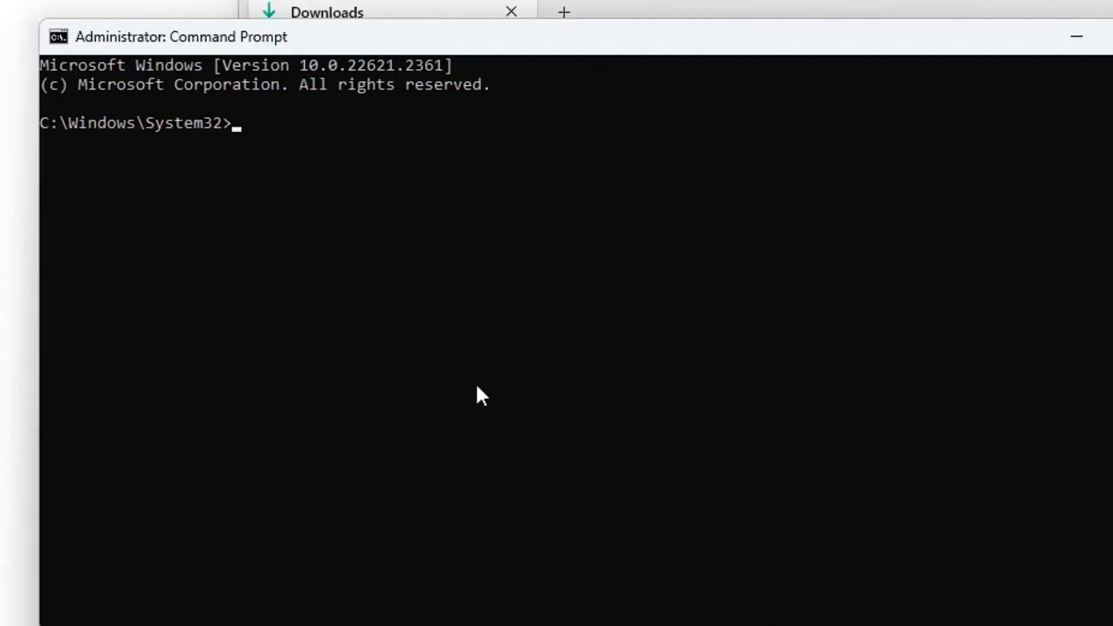
{"action": "type", "text": "cd"}
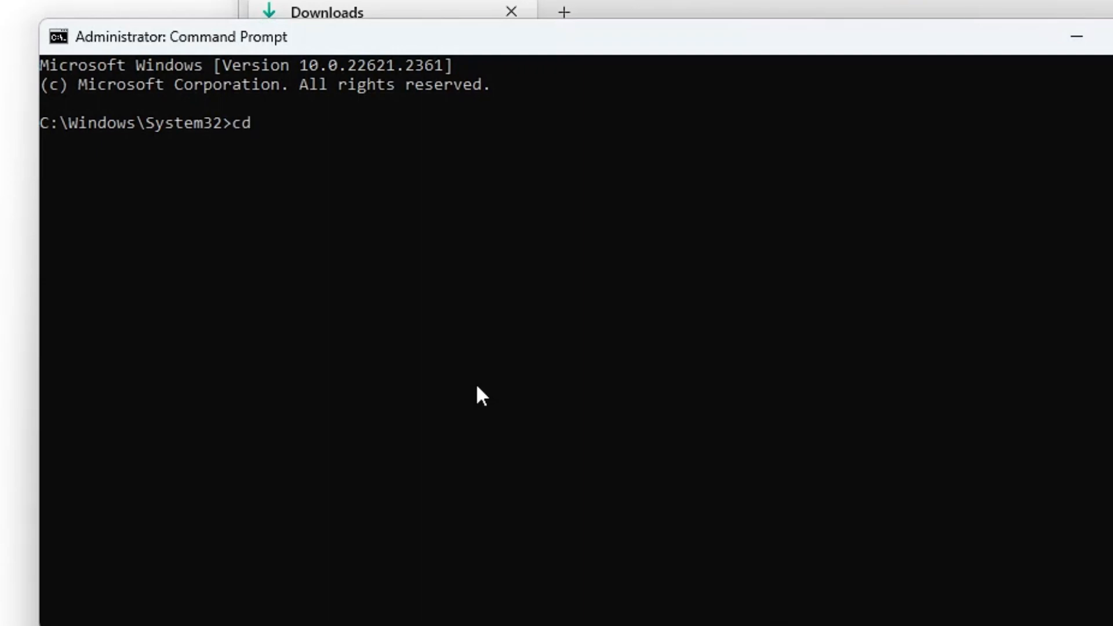
{"action": "mouse_move", "coordinate": [321, 139]}
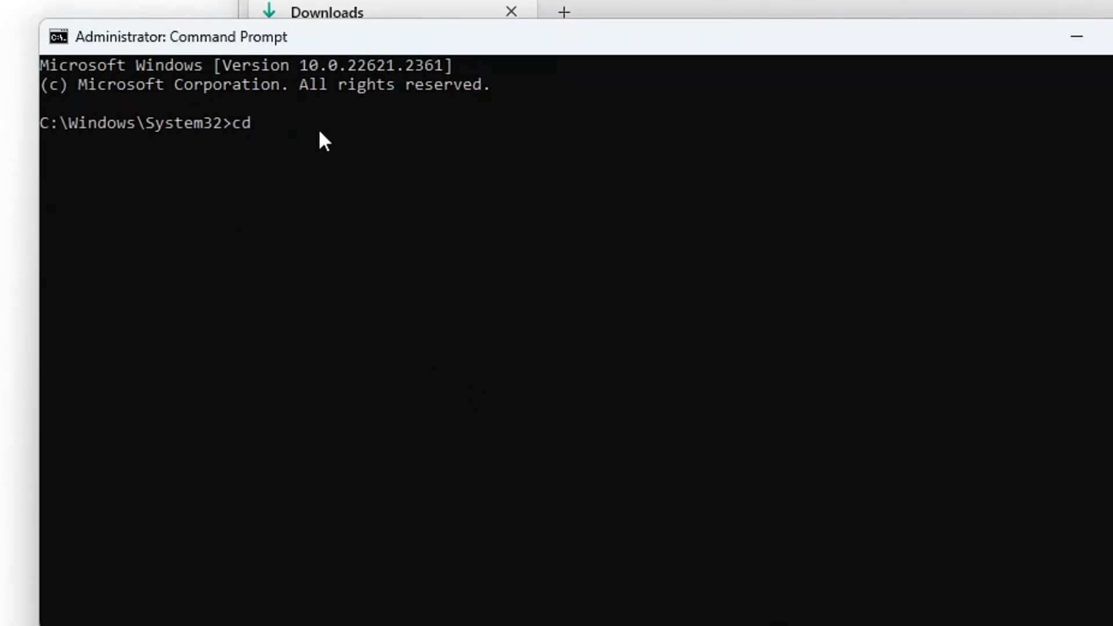
{"action": "type", "text": "\"C:\\Users\\thepr\\Downloads\\ViVeTool-v0.3.3\""}
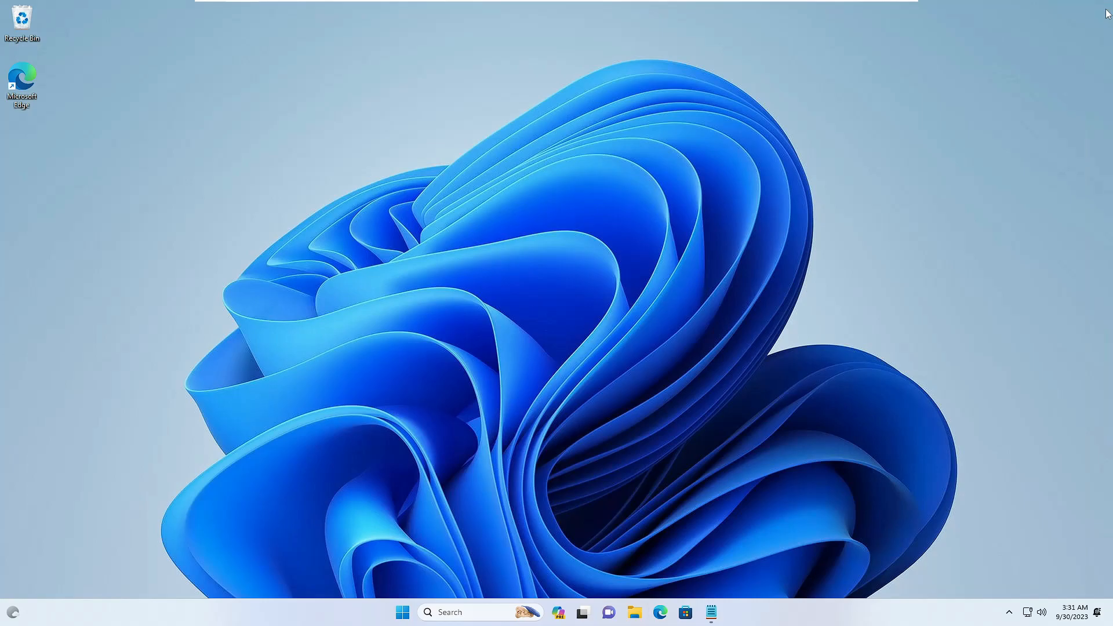
{"action": "mouse_move", "coordinate": [1060, 295]}
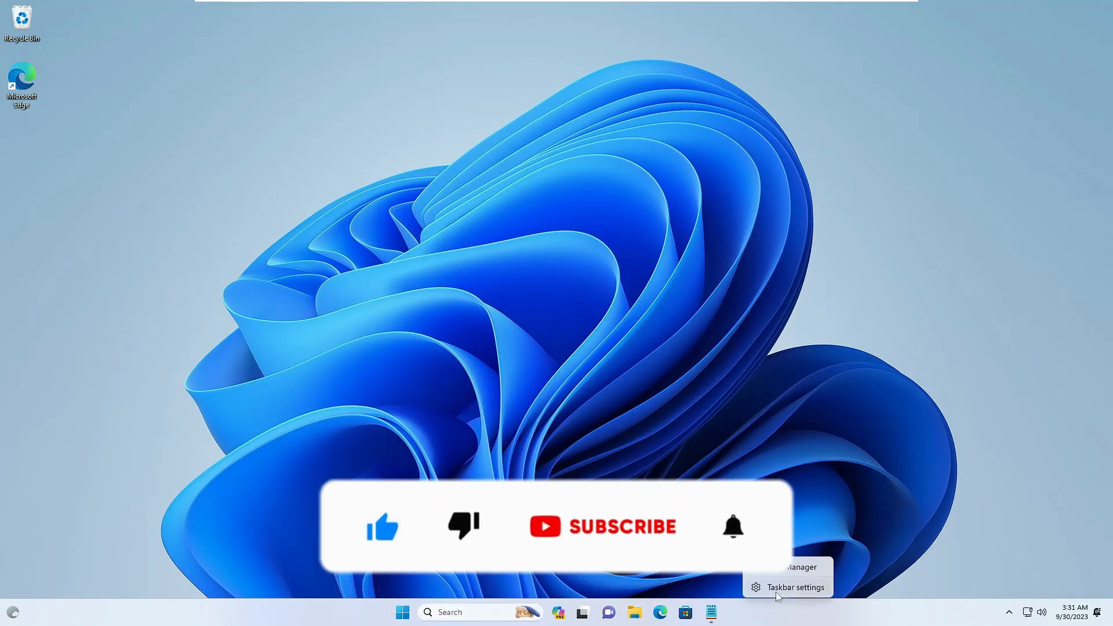
In Taskbar settings, toggle Copilot (preview) off and back on
{"action": "left_click", "coordinate": [795, 587]}
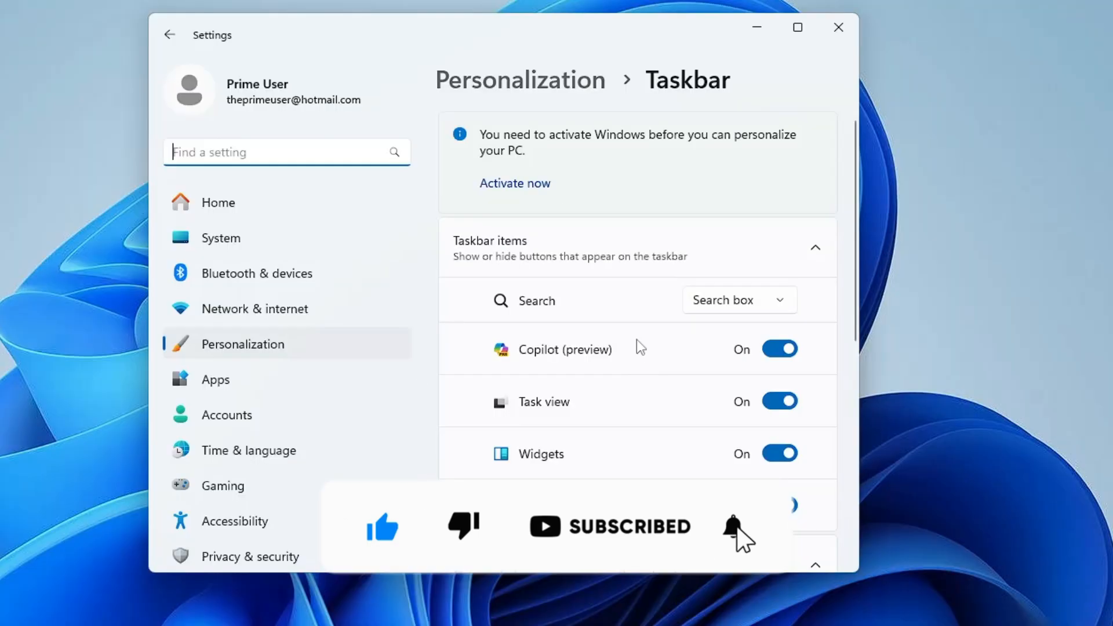
{"action": "left_click", "coordinate": [779, 348]}
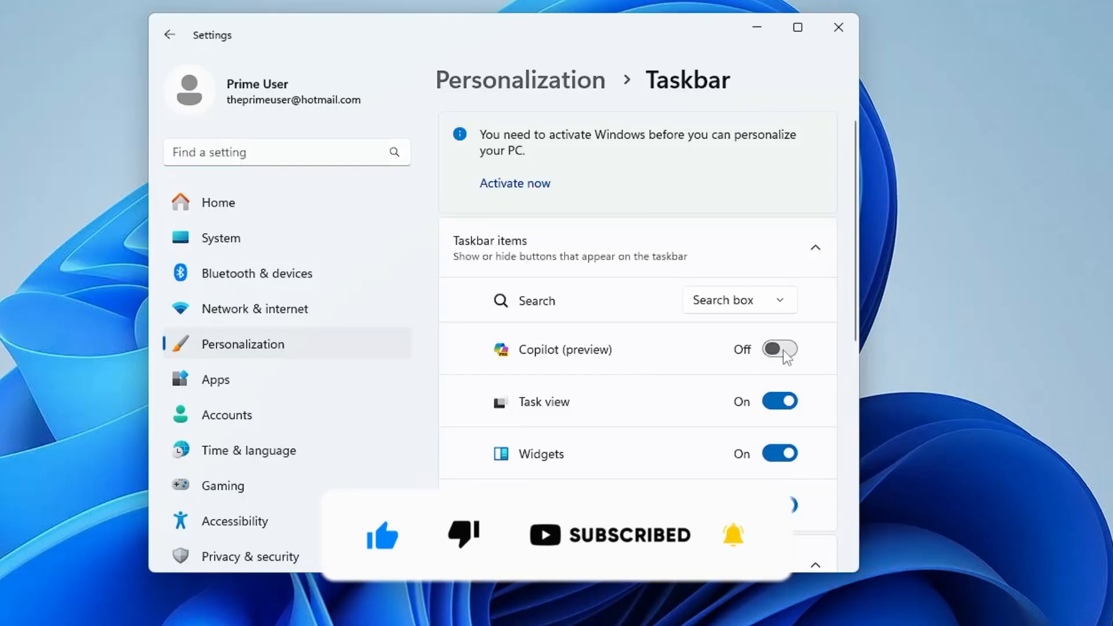
{"action": "left_click", "coordinate": [779, 349]}
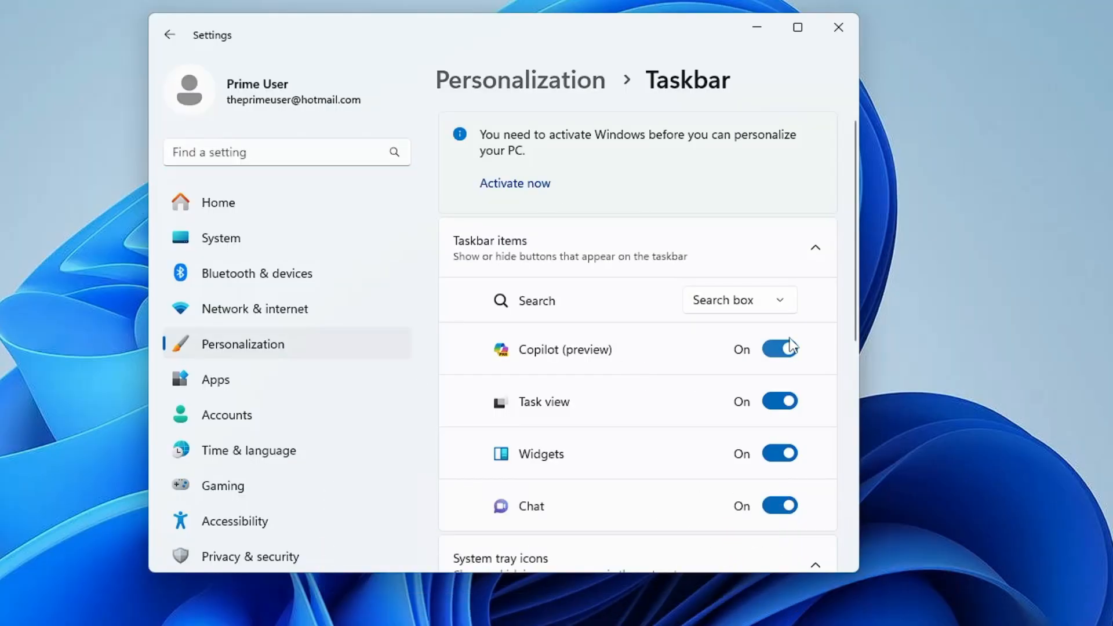